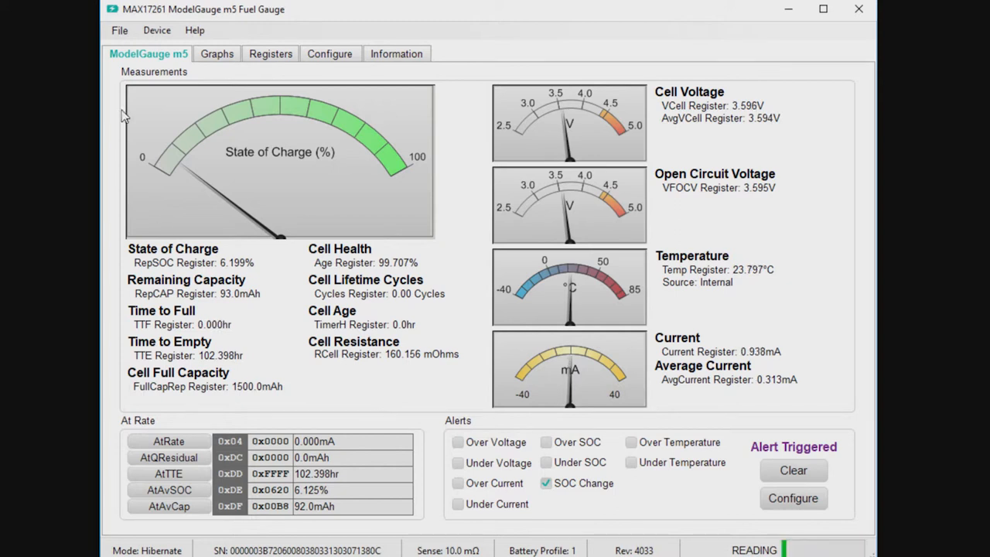
Bring up the Battery Selector dialog from the Device menu for profile 1
{"action": "left_click", "coordinate": [156, 31]}
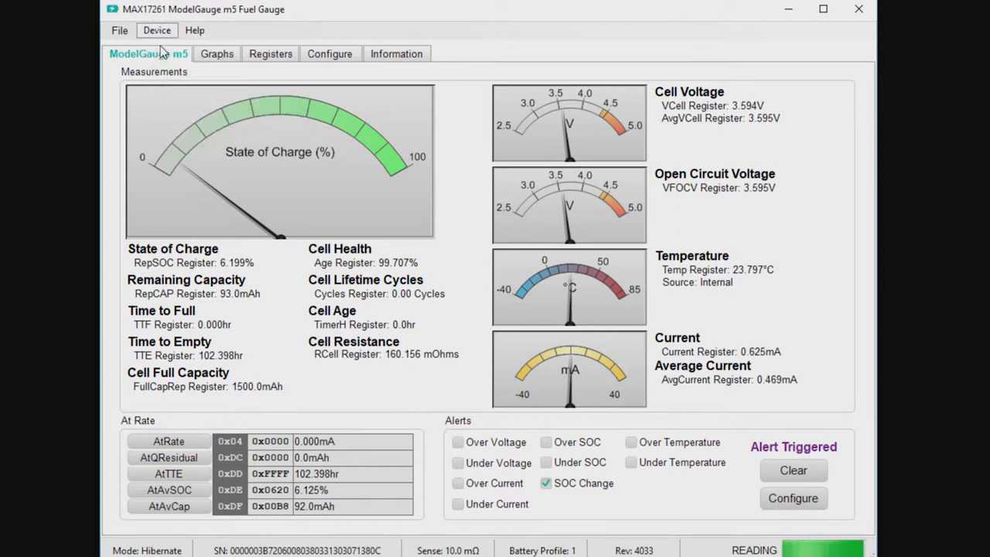
{"action": "left_click", "coordinate": [156, 30]}
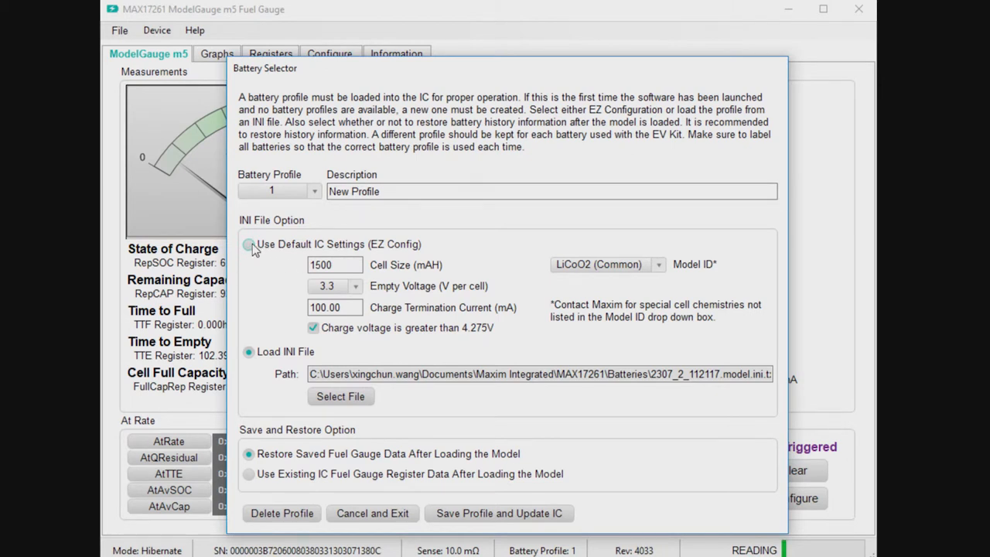
Switch profile 1 to 'Use Default IC Settings (EZ Config)' instead of loading an INI file
{"action": "left_click", "coordinate": [248, 244]}
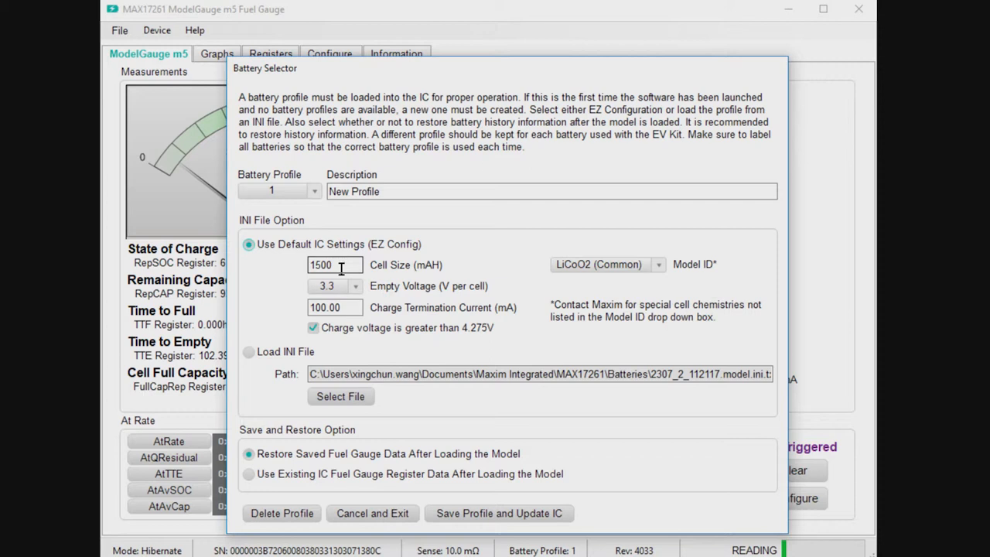
Set the EZ Config cell size to 2500 mAh
{"action": "triple_click", "coordinate": [334, 264]}
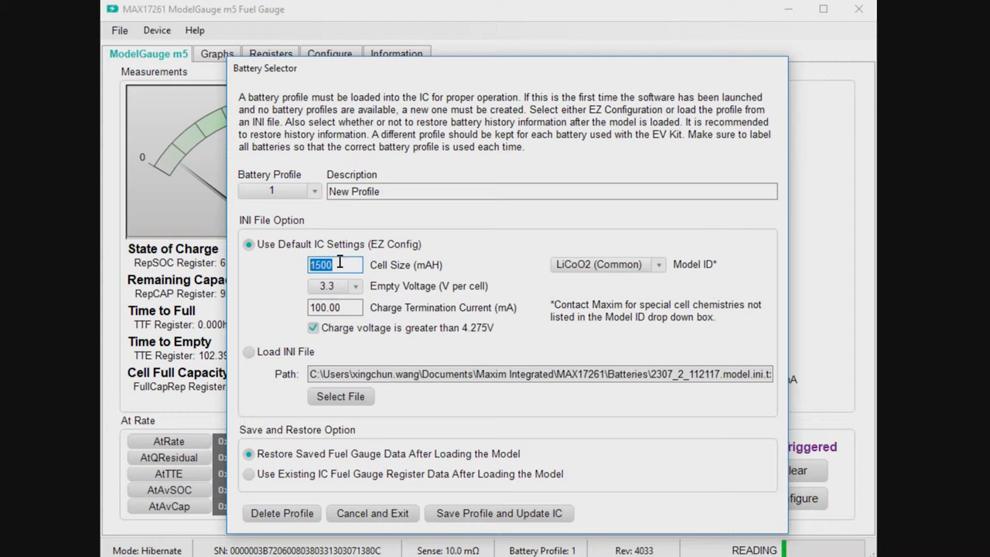
{"action": "type", "text": "2500"}
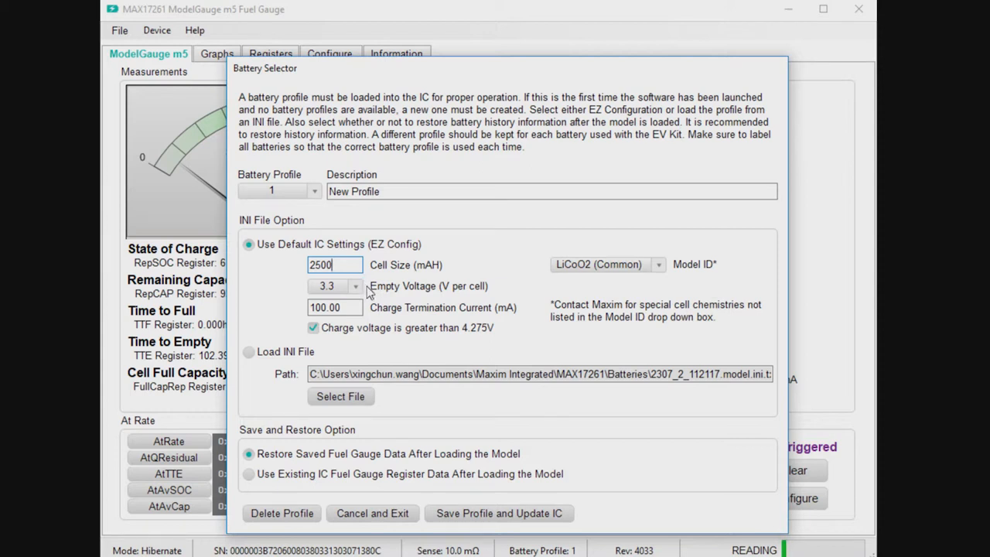
{"action": "left_click", "coordinate": [355, 284]}
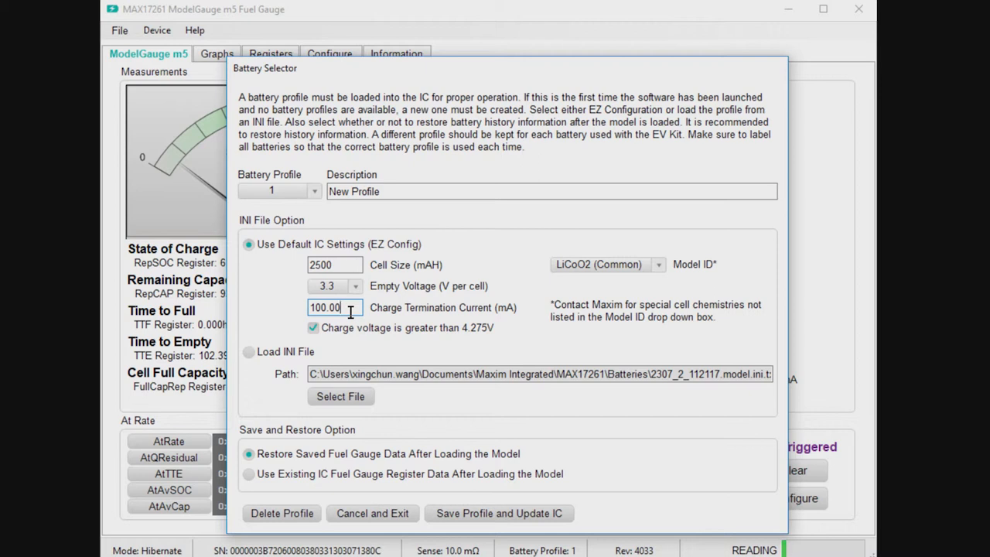
Set charge termination current to 250 mA and uncheck 'Charge voltage is greater than 4.275V'
{"action": "key", "text": "Backspace"}
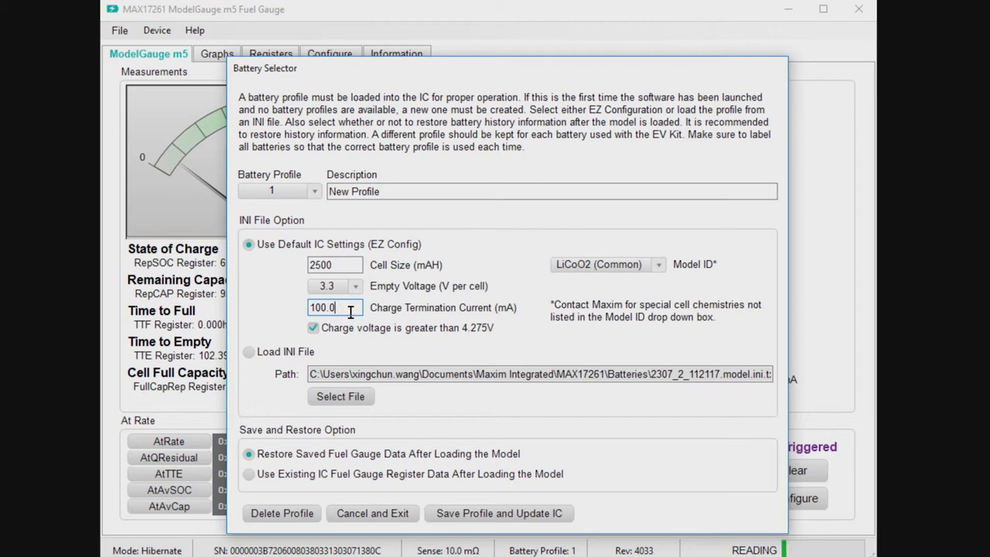
{"action": "type", "text": "250"}
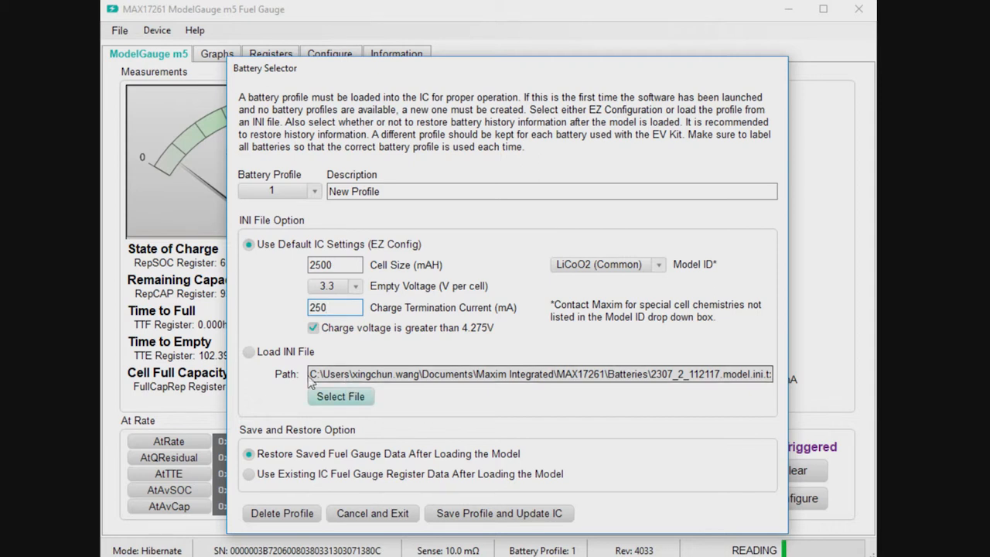
{"action": "left_click", "coordinate": [313, 328]}
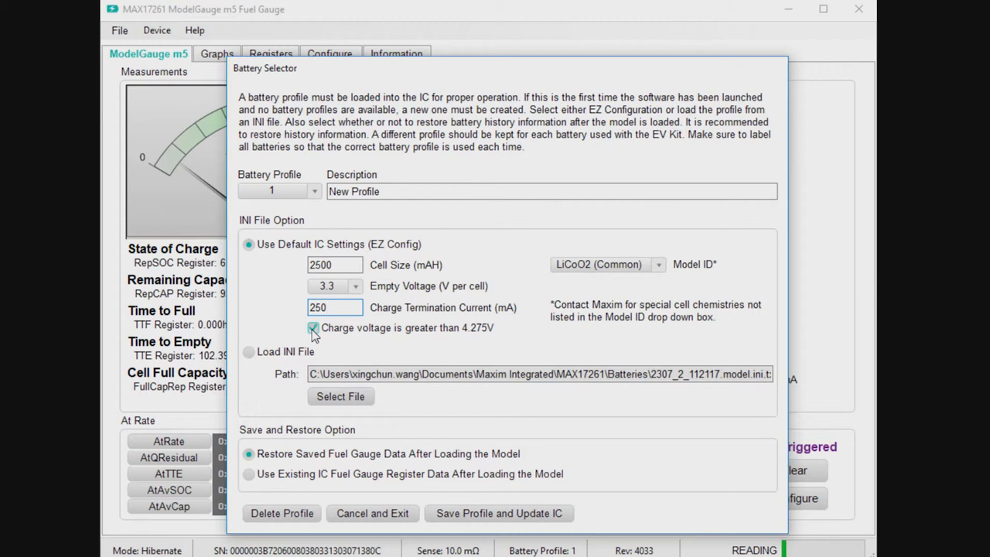
{"action": "left_click", "coordinate": [335, 306]}
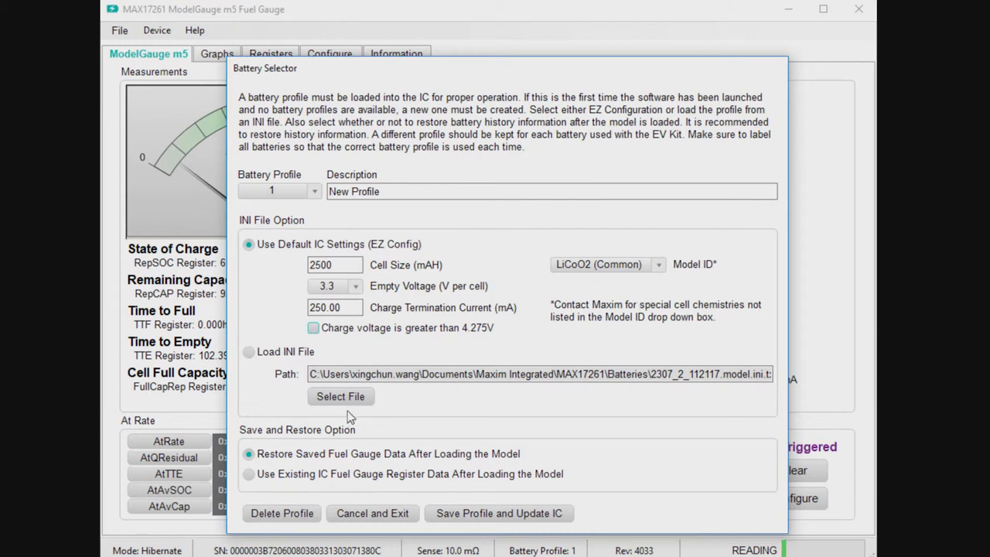
{"action": "mouse_move", "coordinate": [439, 428]}
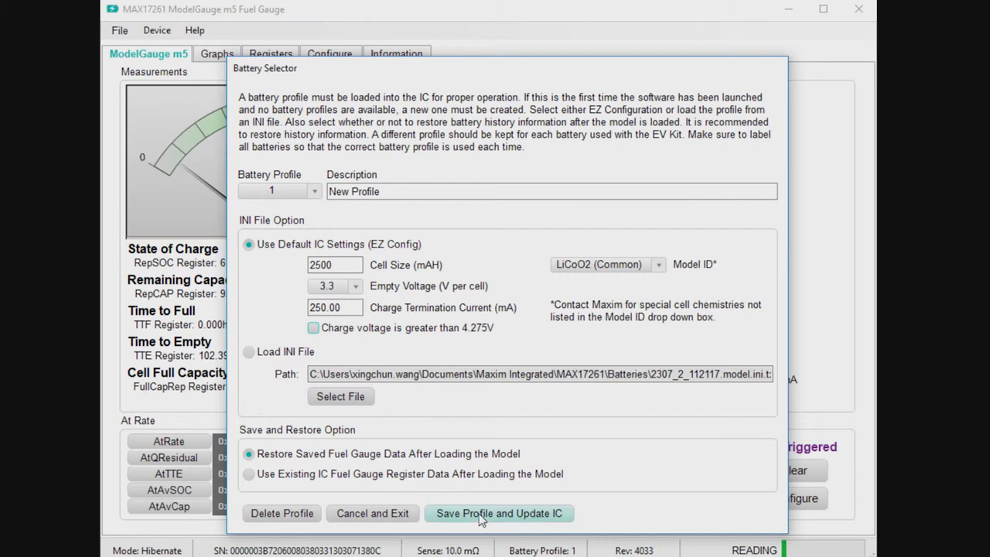
Save the profile to the IC, then review the Graphs and Registers data showing 2500 mAh capacity
{"action": "left_click", "coordinate": [498, 514]}
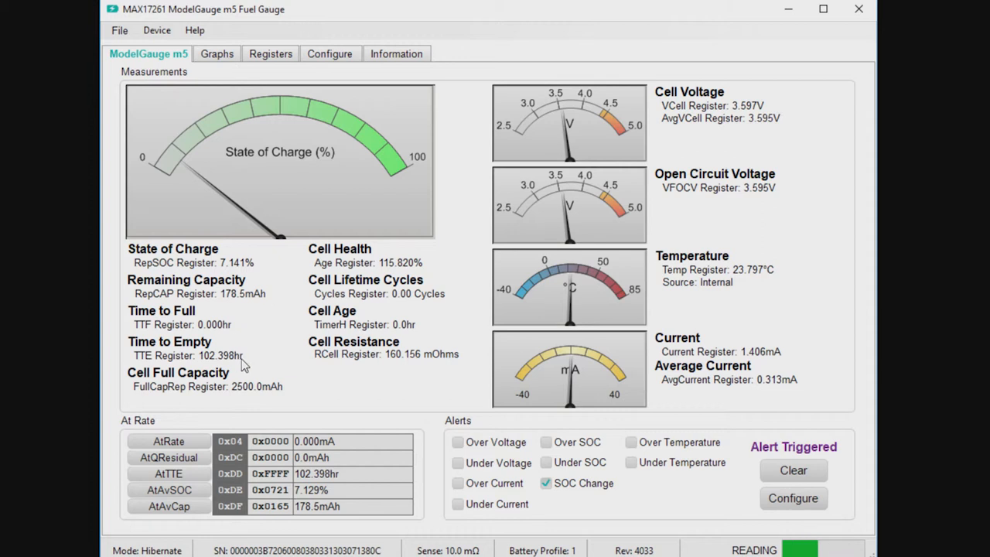
{"action": "mouse_move", "coordinate": [255, 390]}
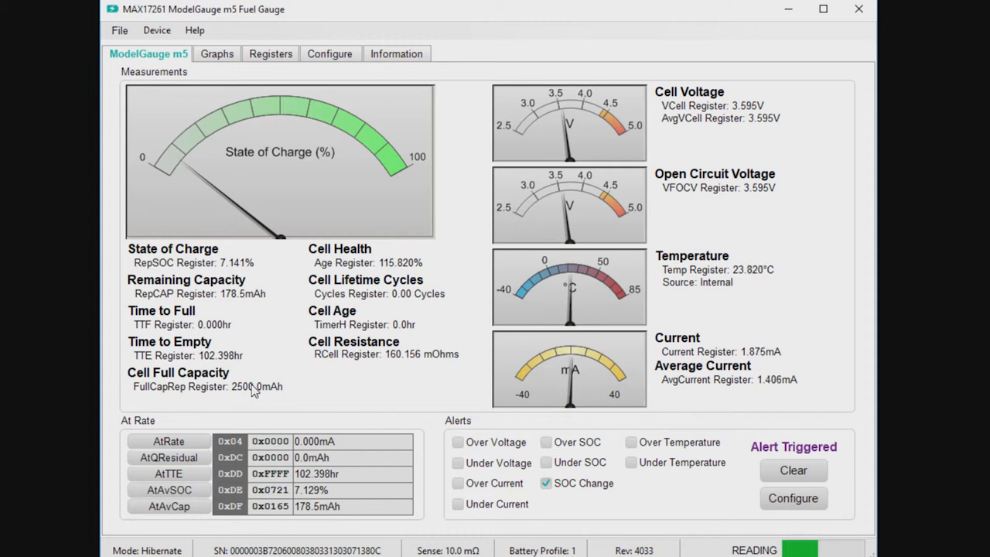
{"action": "mouse_move", "coordinate": [338, 372]}
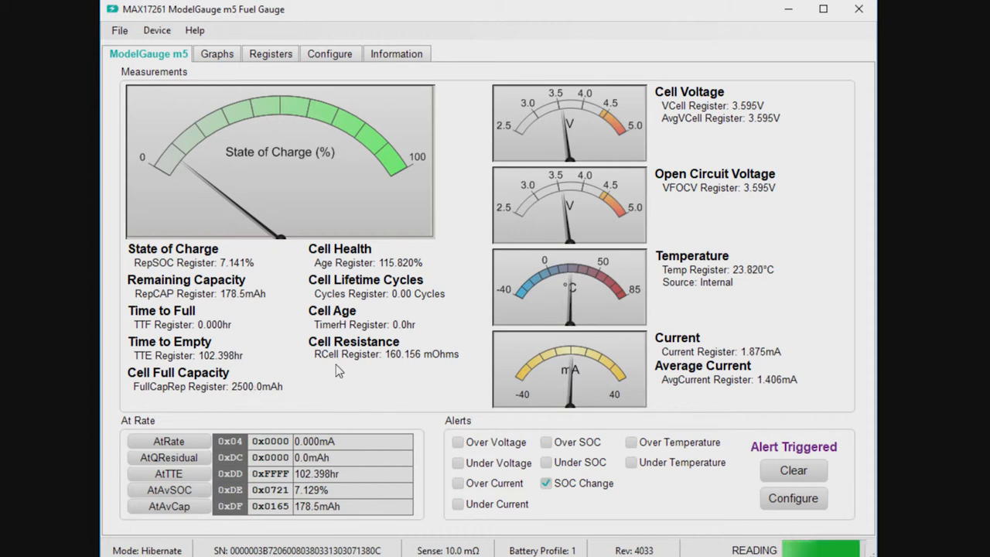
{"action": "mouse_move", "coordinate": [385, 313]}
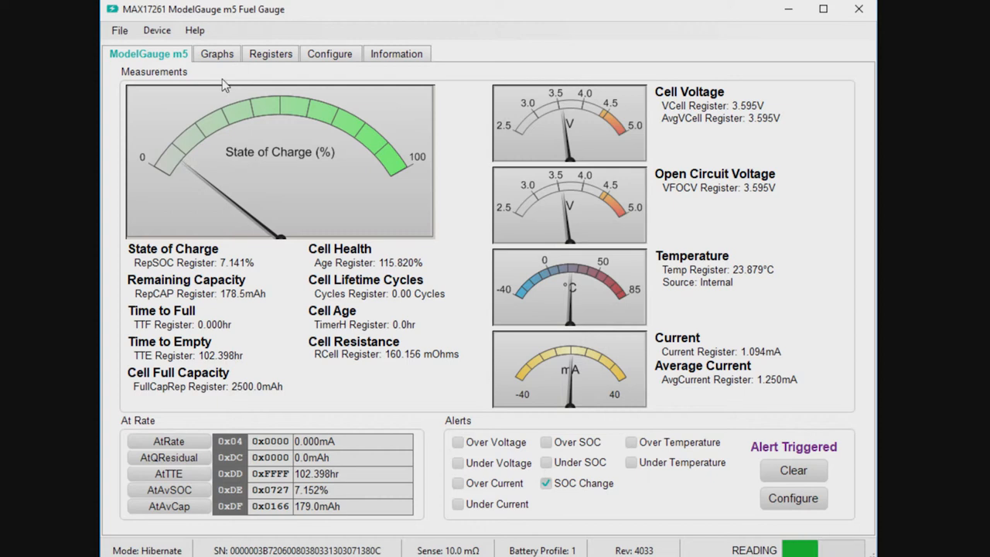
{"action": "left_click", "coordinate": [217, 52]}
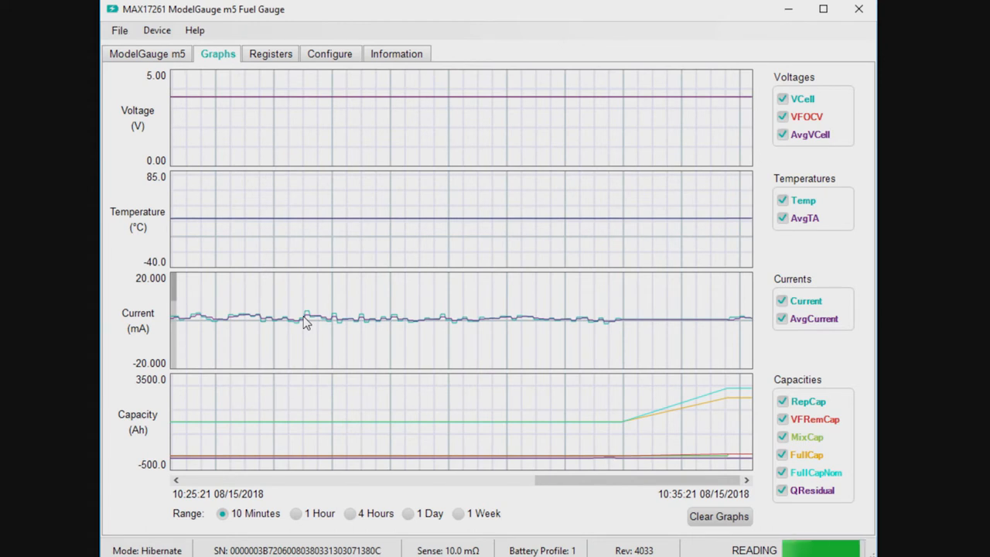
{"action": "left_click", "coordinate": [272, 53]}
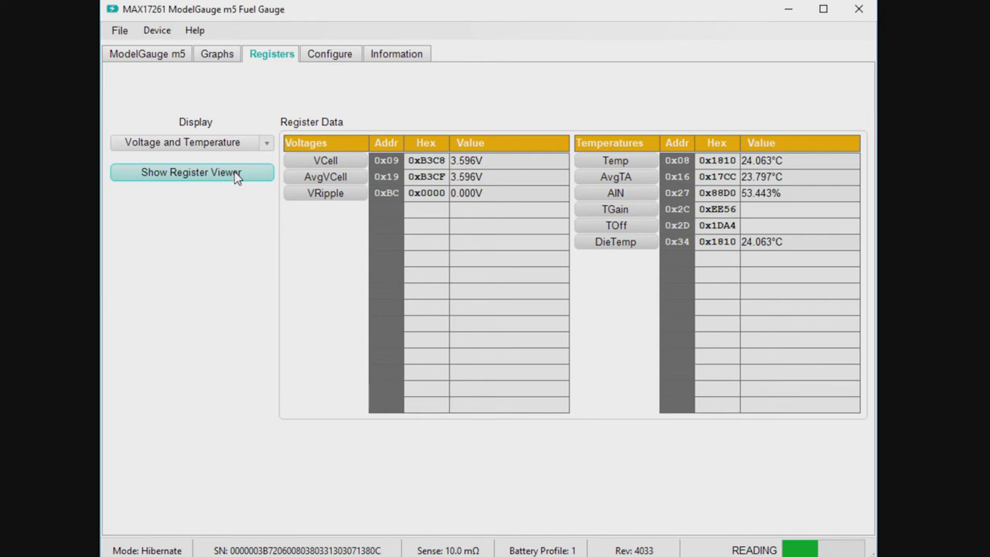
{"action": "left_click", "coordinate": [192, 172]}
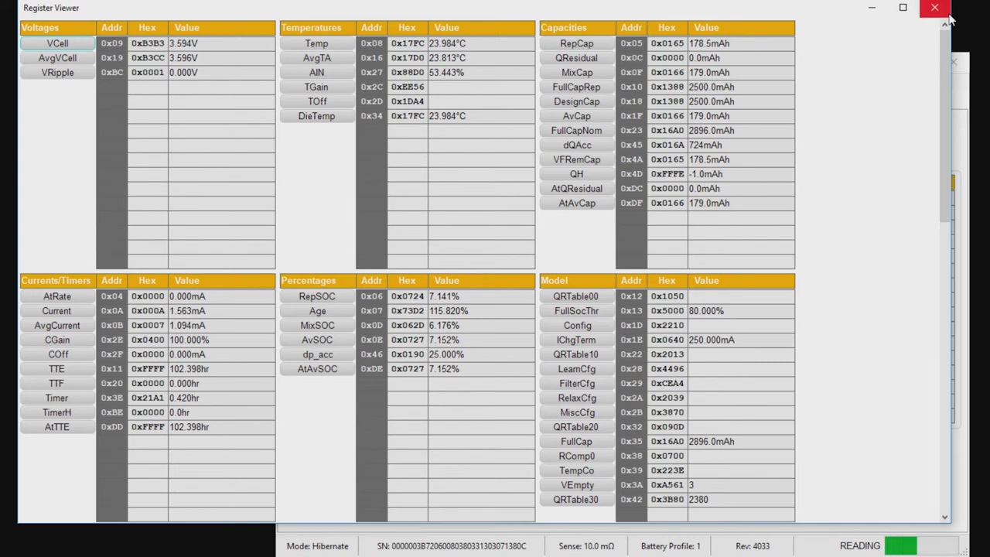
{"action": "mouse_move", "coordinate": [935, 8]}
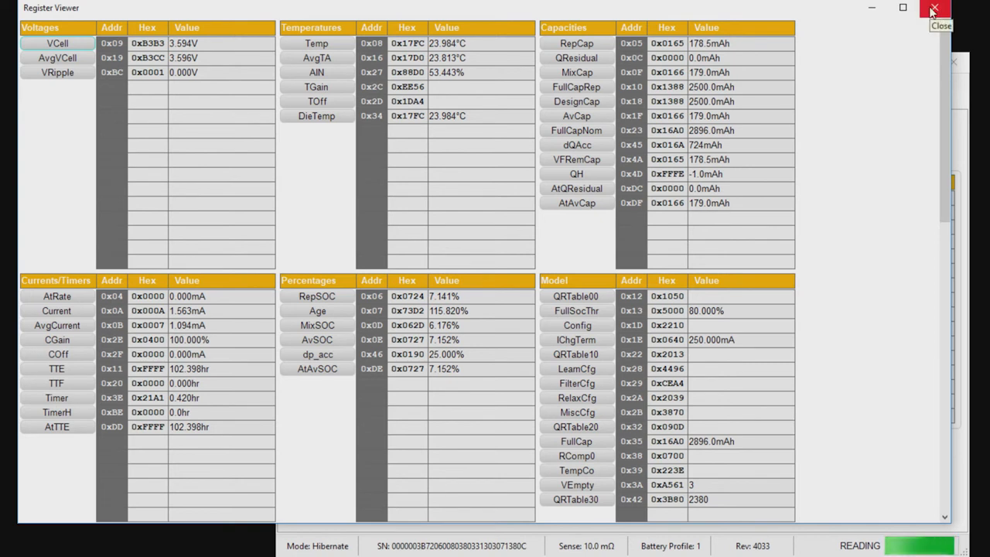
{"action": "left_click", "coordinate": [934, 9]}
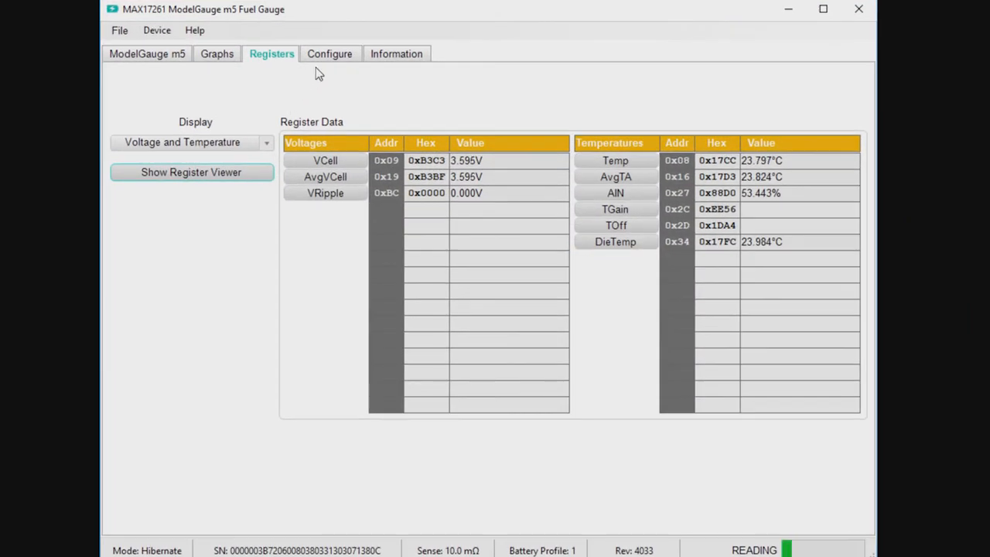
Show the Configure page with datalogging to Datalog000027.csv and profile 1, New Profile
{"action": "left_click", "coordinate": [331, 53]}
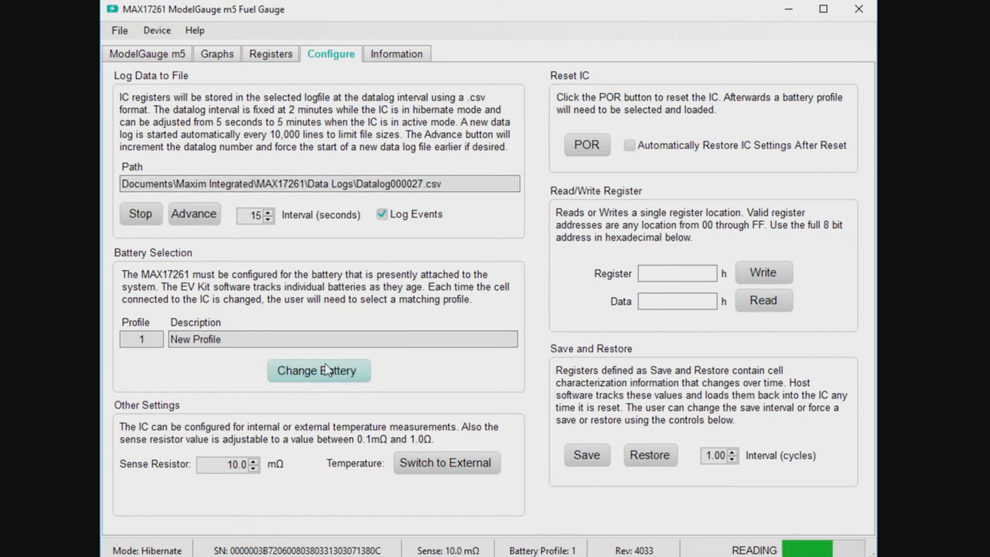
{"action": "mouse_move", "coordinate": [310, 297]}
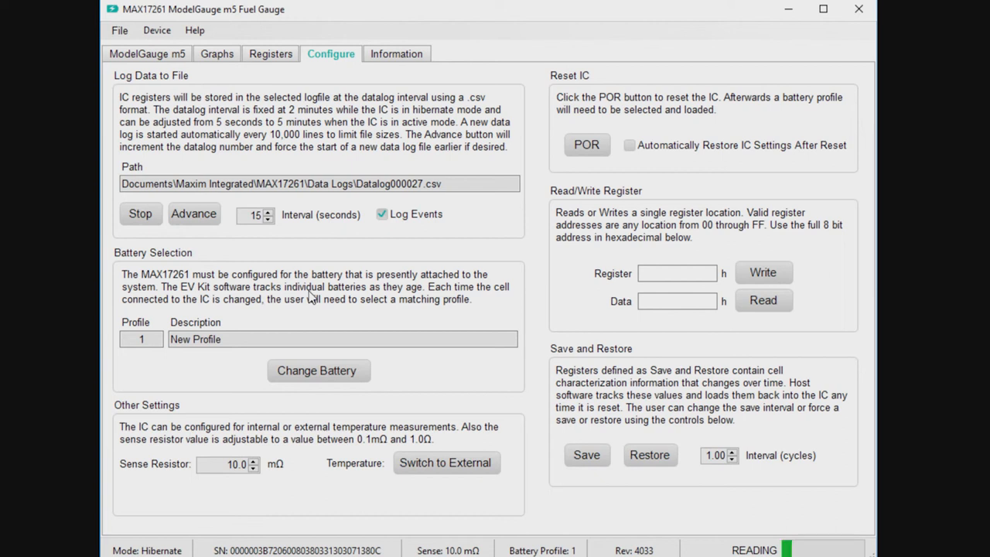